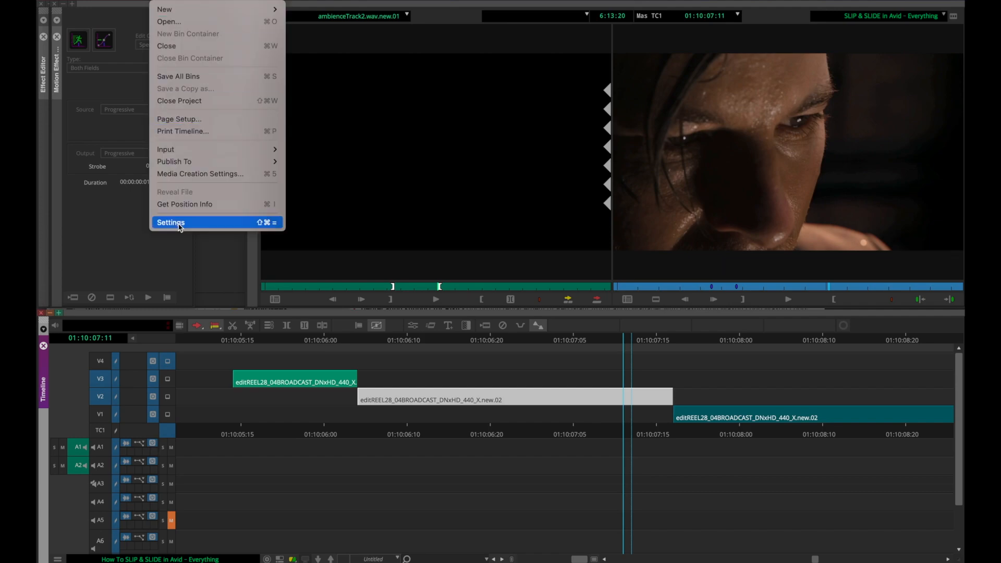
Open project Settings and select the MB01-keyboard entry on the User tab
left_click(171, 222)
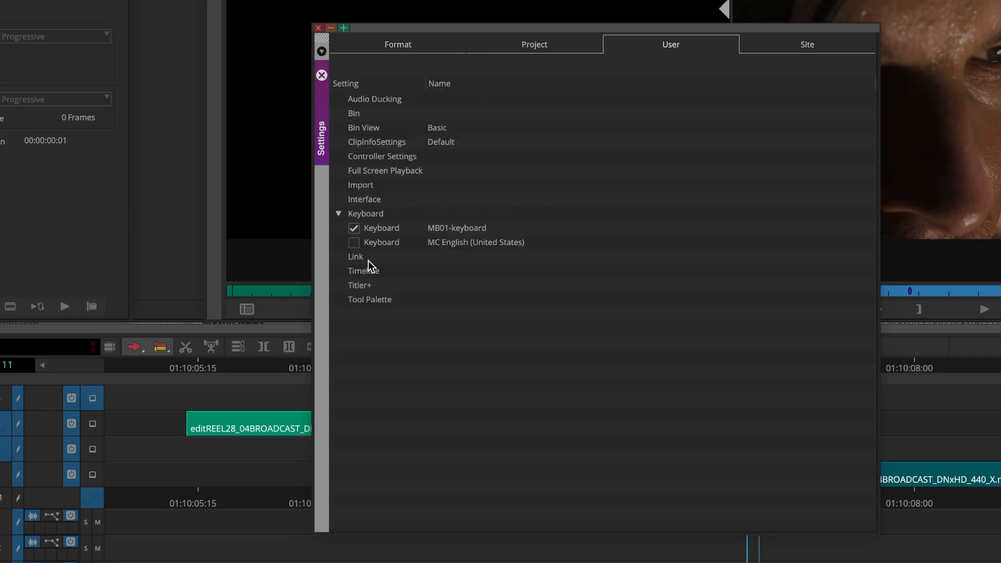
left_click(457, 227)
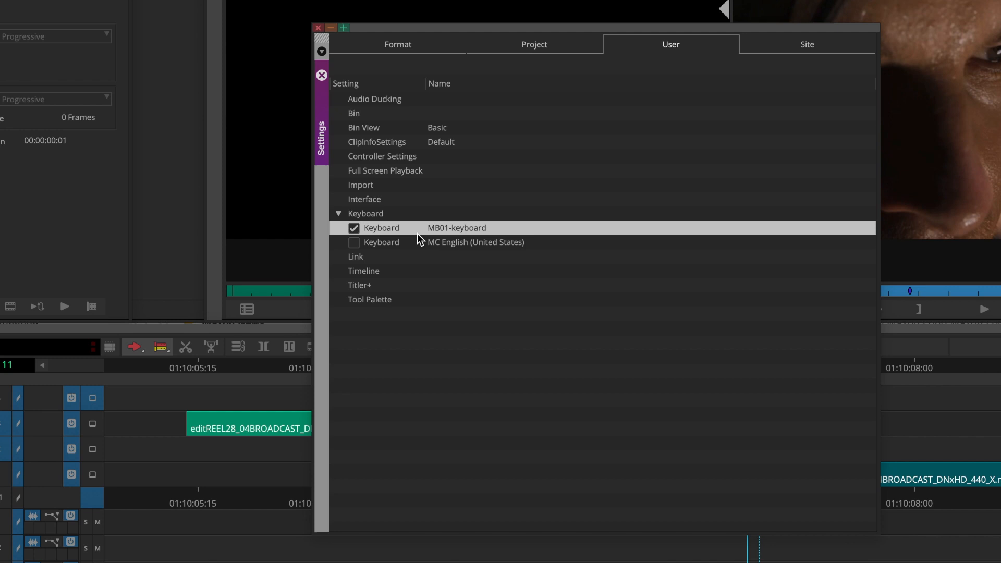
mouse_move(385, 236)
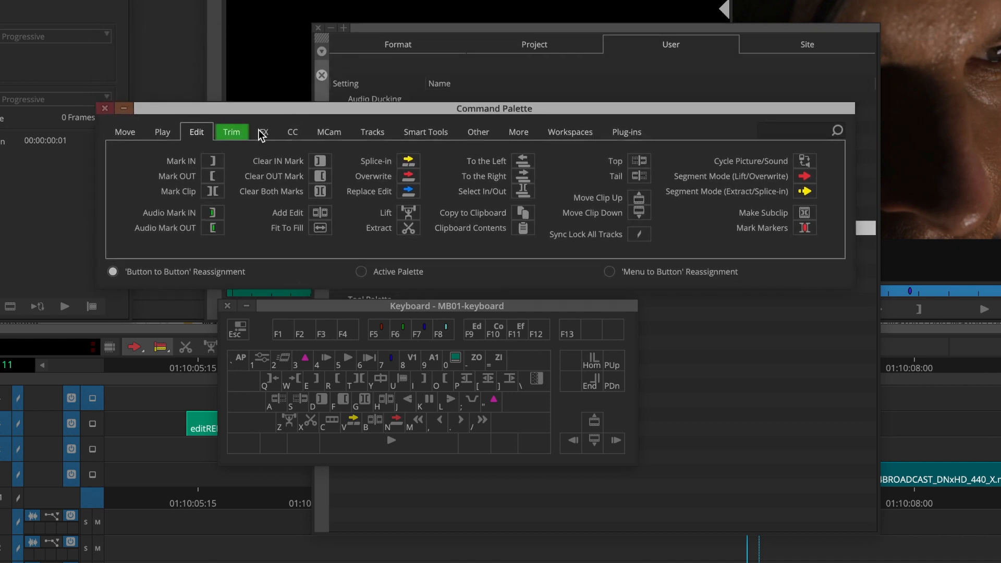
left_click(231, 131)
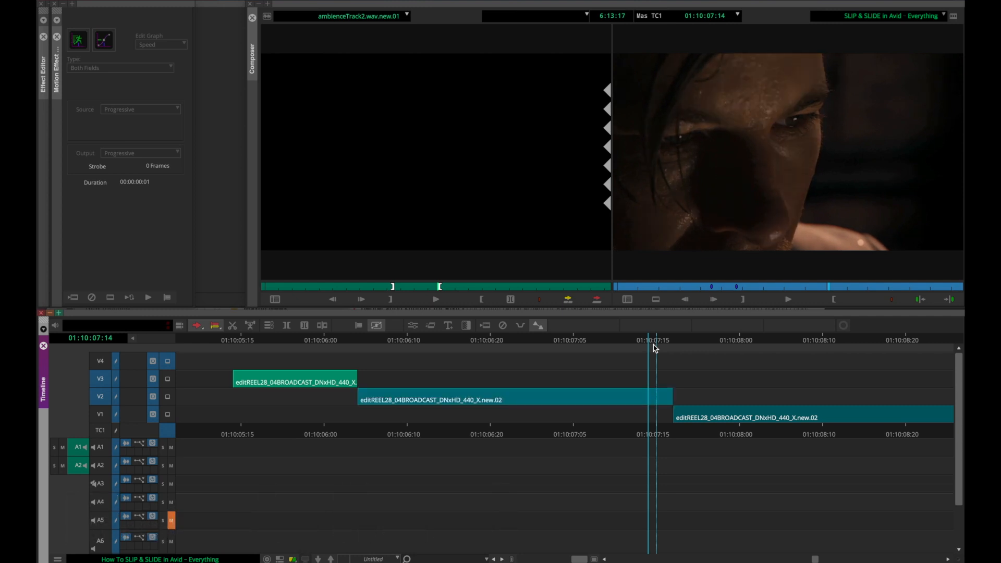
Slip the V2 clip's source frames left and right with Alt+A and Alt+S
key("alt+a")
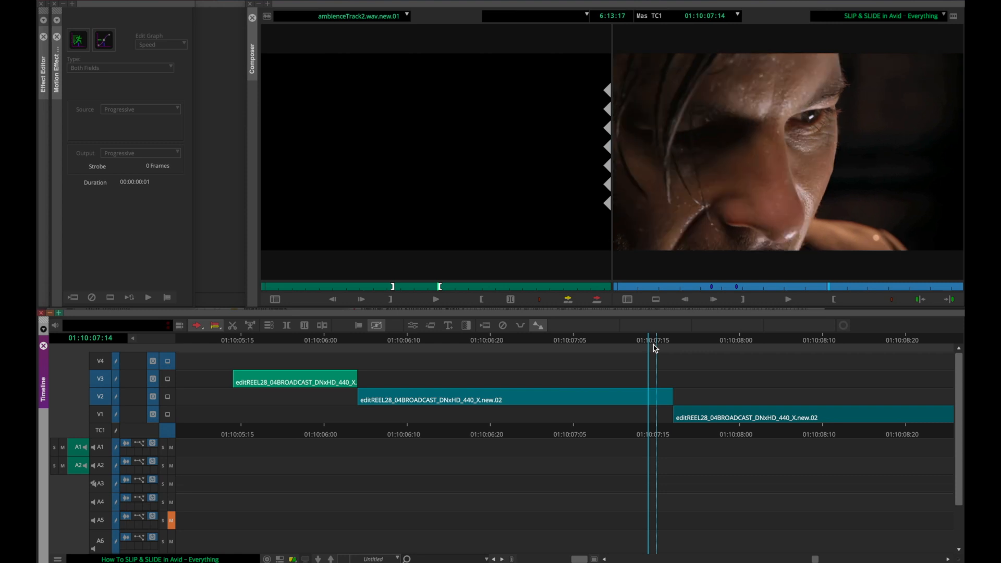
key("alt+s")
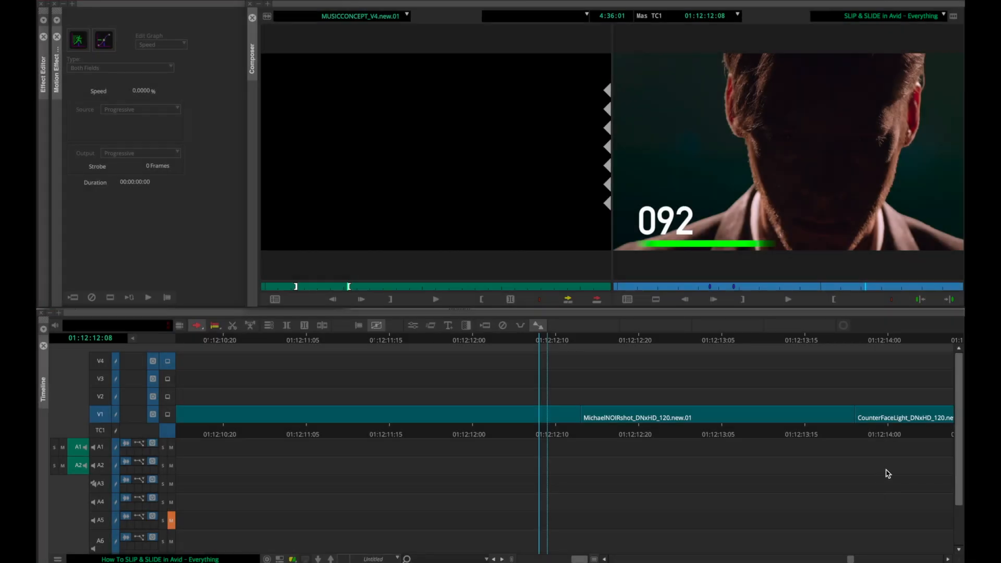
Lasso the MichaelNOIRshot clip on V1 to enter Slip mode
left_click_drag(562, 386, 878, 476)
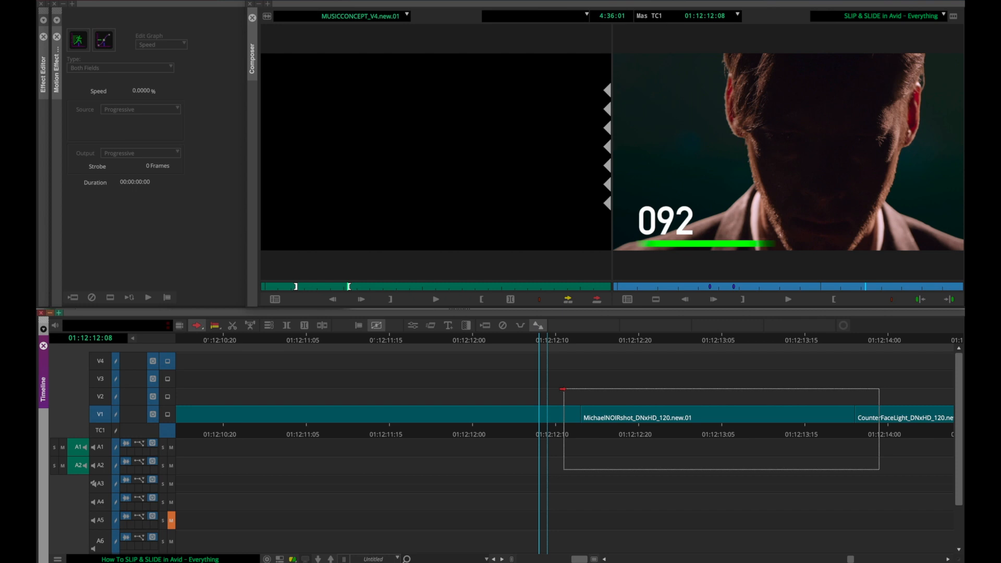